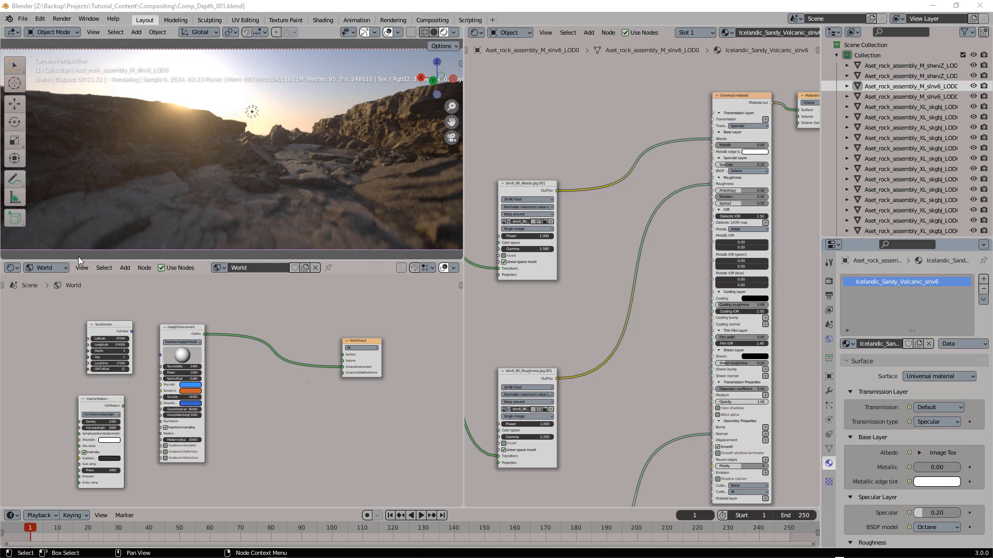
# - Show the 'AOVs' Render AOV node tree in the lower node editor
pyautogui.click(11, 268)
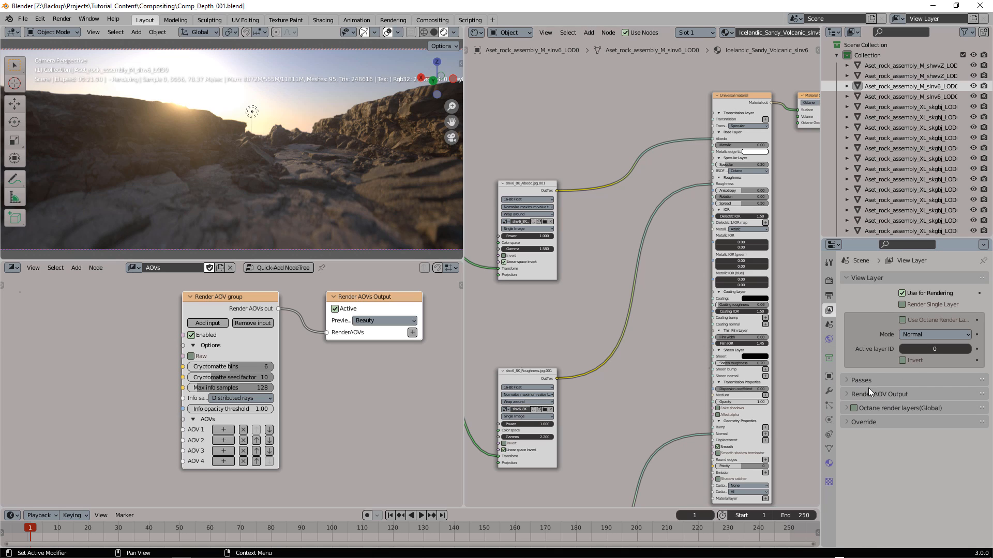
# - Set the view layer's Render Pass mode to Render AOV Node Graph
pyautogui.click(861, 380)
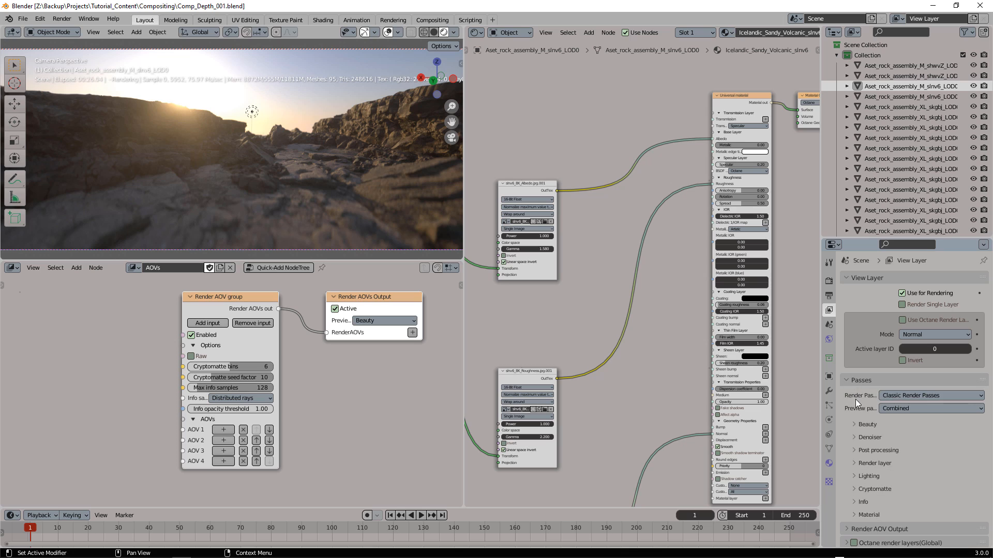
pyautogui.click(928, 395)
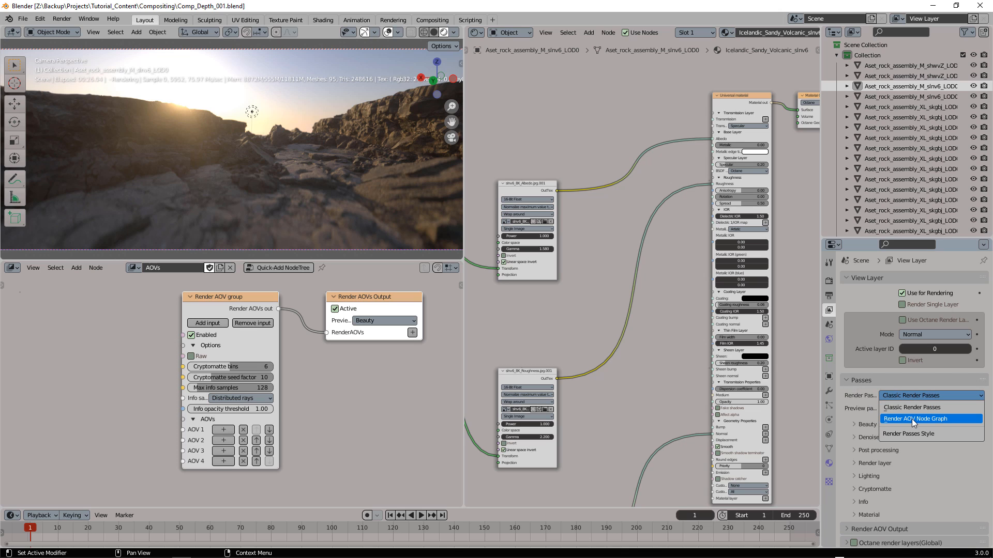
pyautogui.click(928, 418)
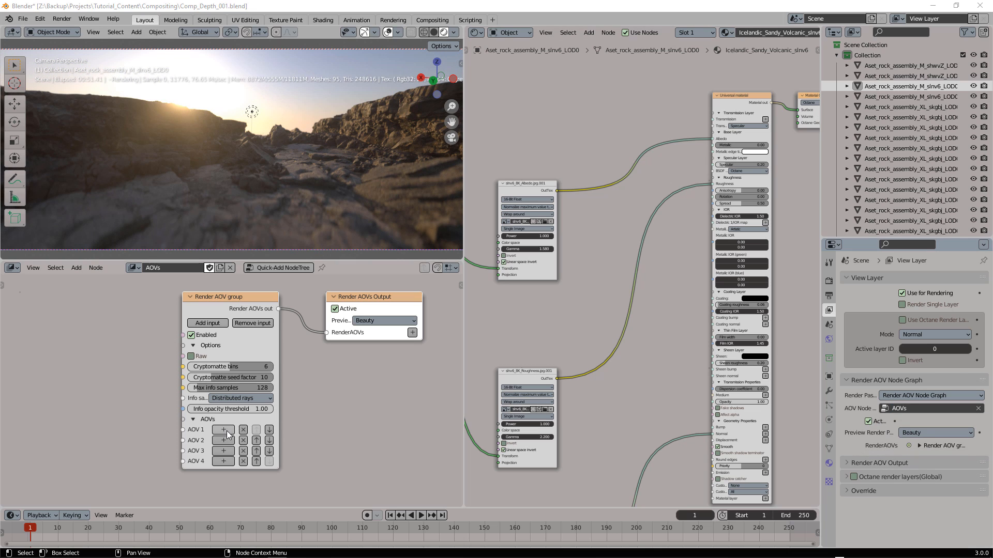
# - Connect a Z-depth AOV to AOV 1 and an Environment AOV to AOV 2
pyautogui.click(222, 430)
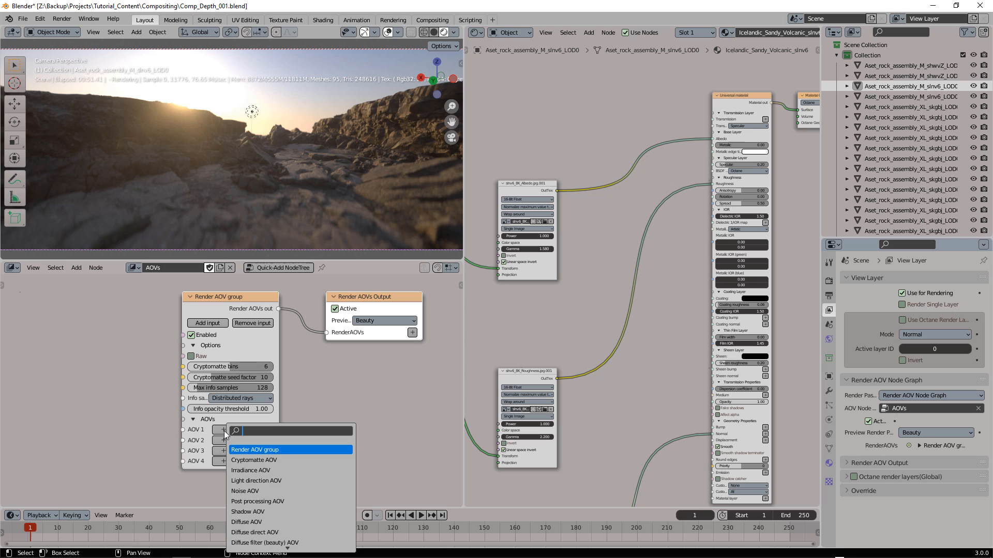
pyautogui.write('z')
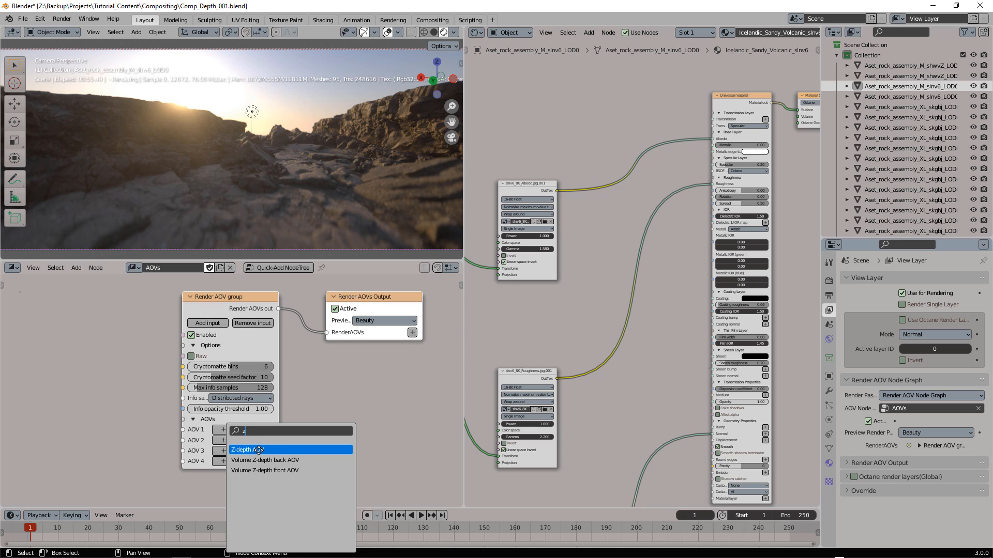
pyautogui.click(247, 449)
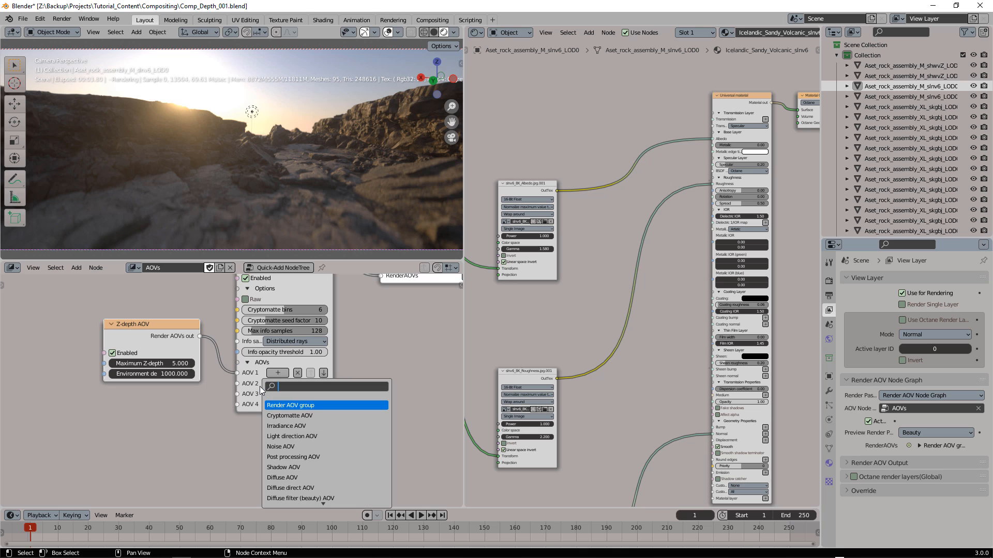
pyautogui.write('envi')
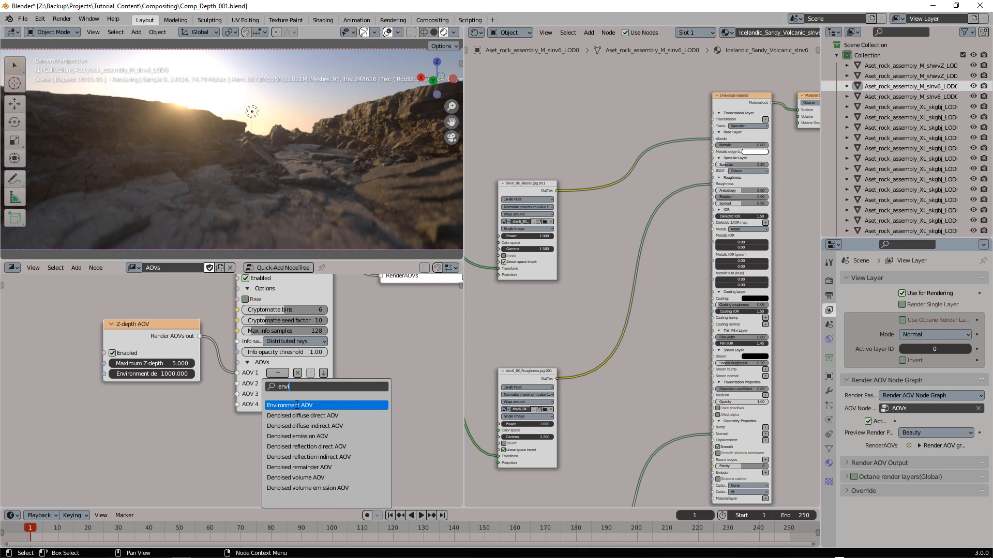
pyautogui.click(288, 405)
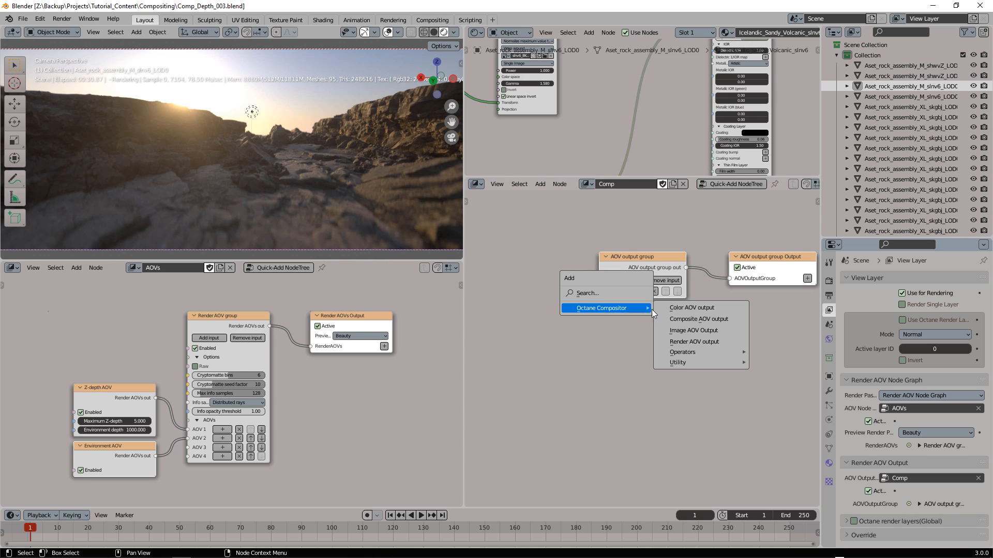
# - Add a Composite AOV output node beside the AOV output group in the Comp tree
pyautogui.click(698, 319)
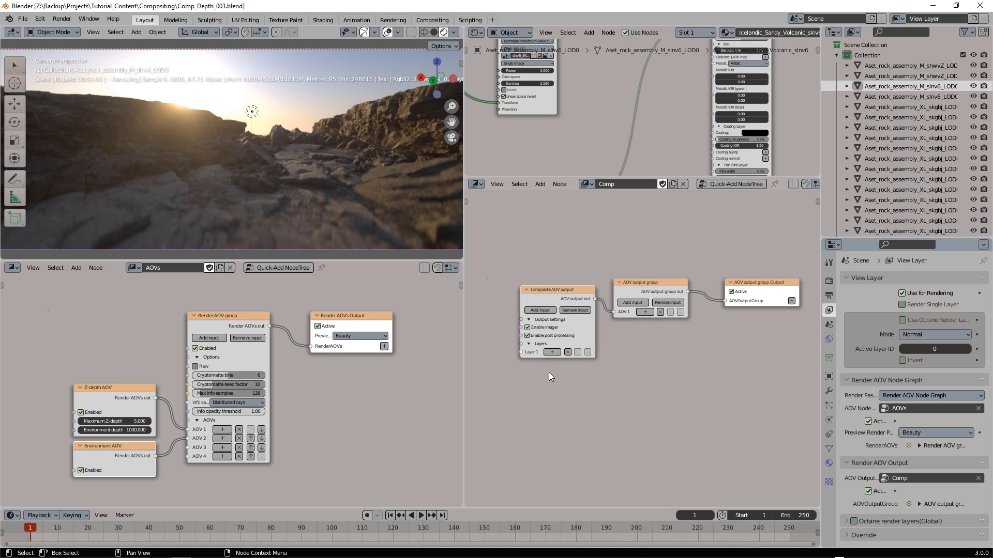
pyautogui.click(358, 335)
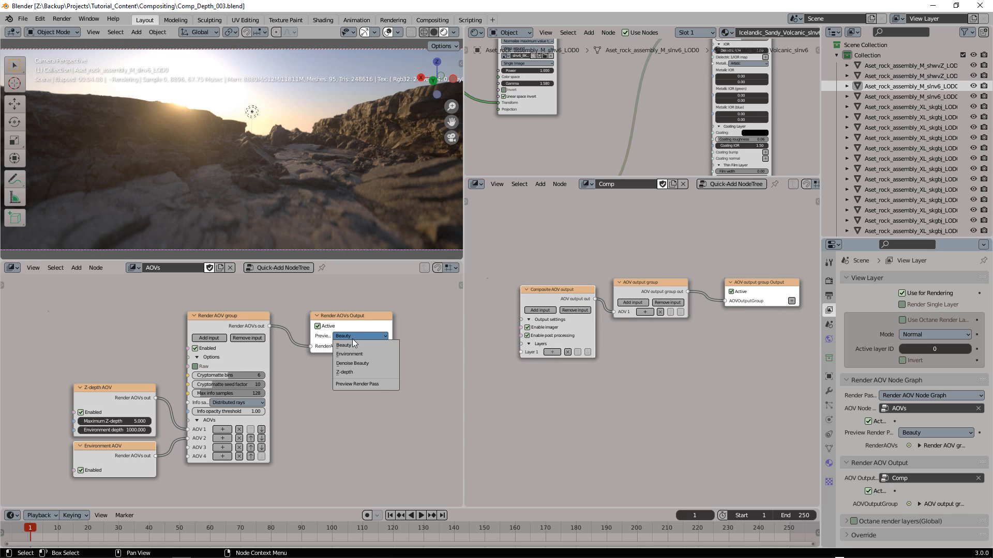
# - Preview the Z-depth pass and raise Maximum Z-depth to 25
pyautogui.click(345, 372)
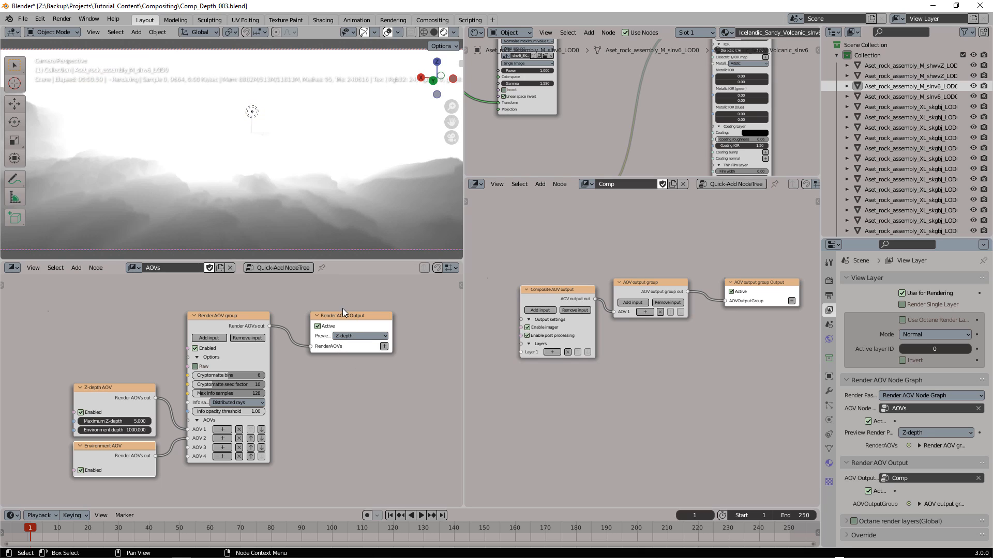
pyautogui.moveTo(169, 359)
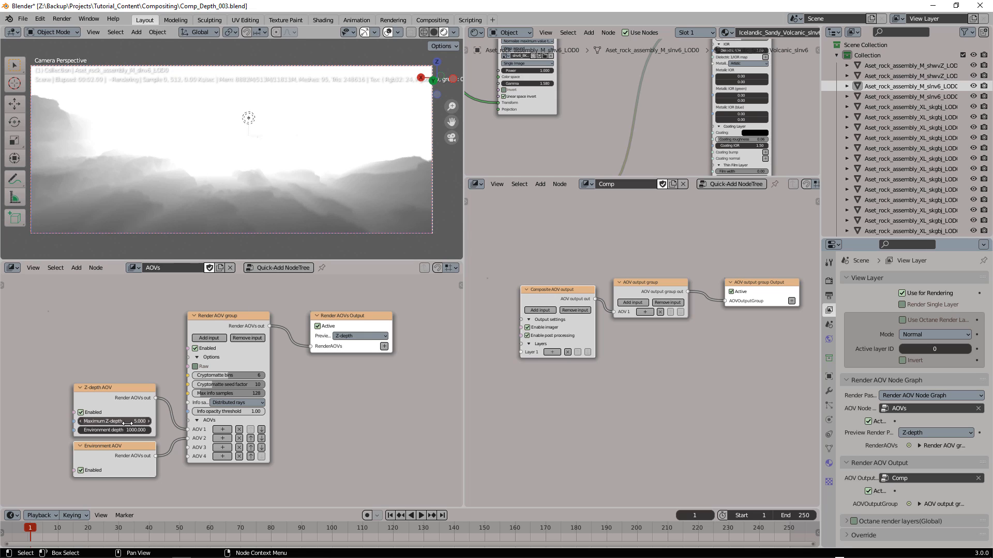
pyautogui.moveTo(101, 421); pyautogui.dragTo(139, 421)
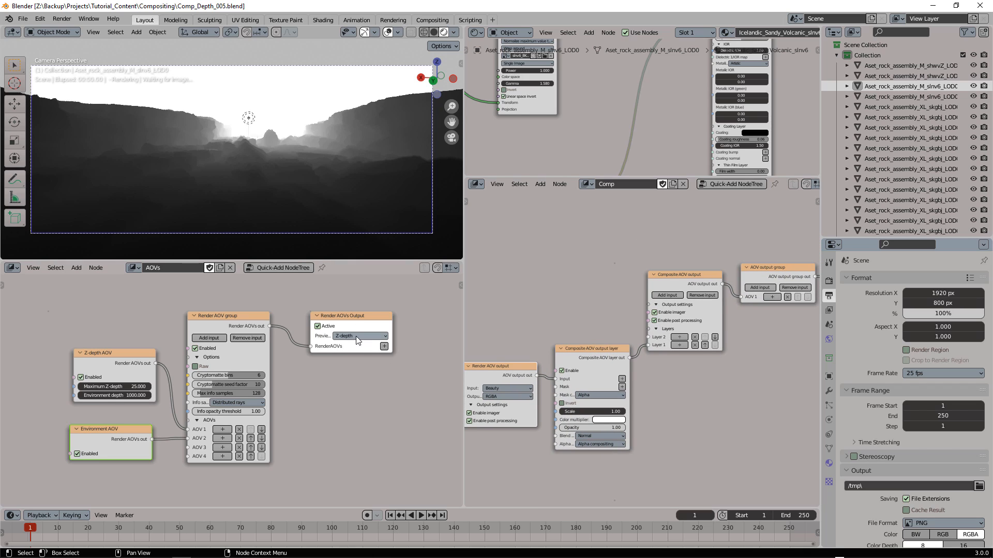
# - Preview AOV Output 1 and switch the upper Render AOV output's Input to Z-depth
pyautogui.click(359, 336)
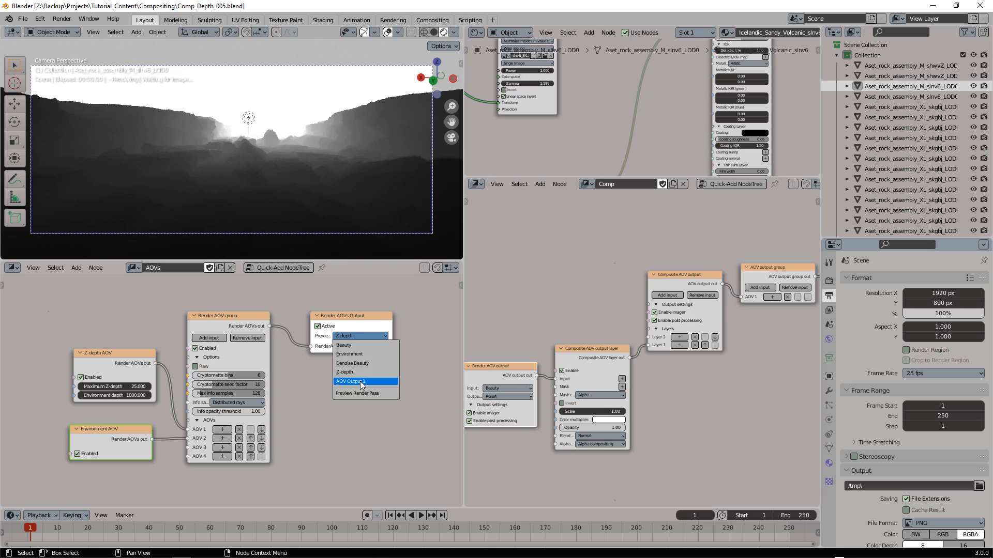
pyautogui.click(350, 381)
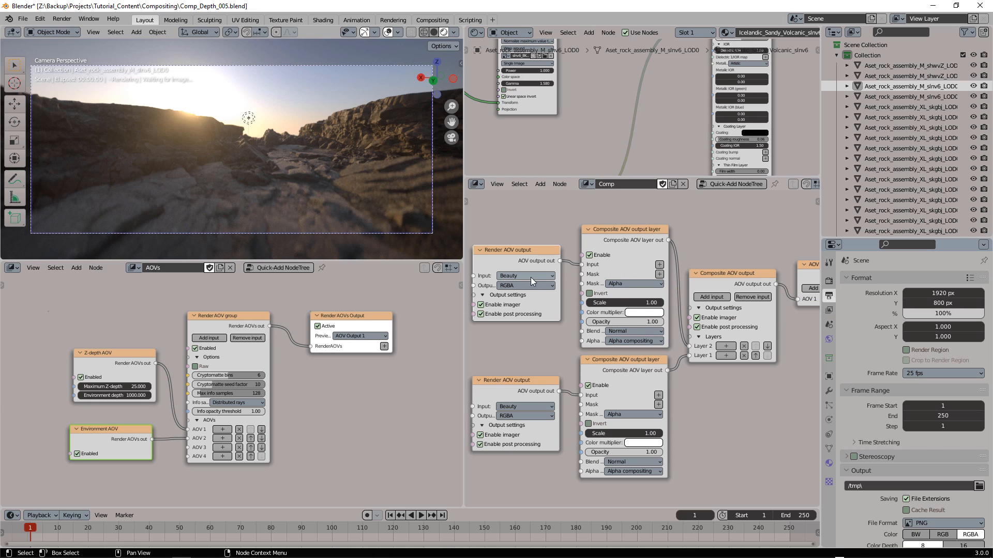
pyautogui.click(526, 276)
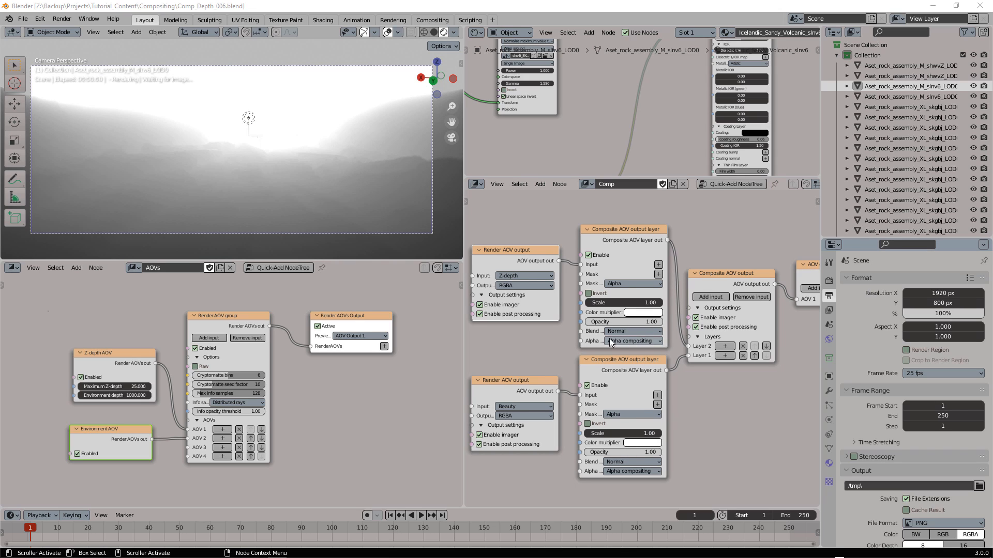
pyautogui.click(633, 331)
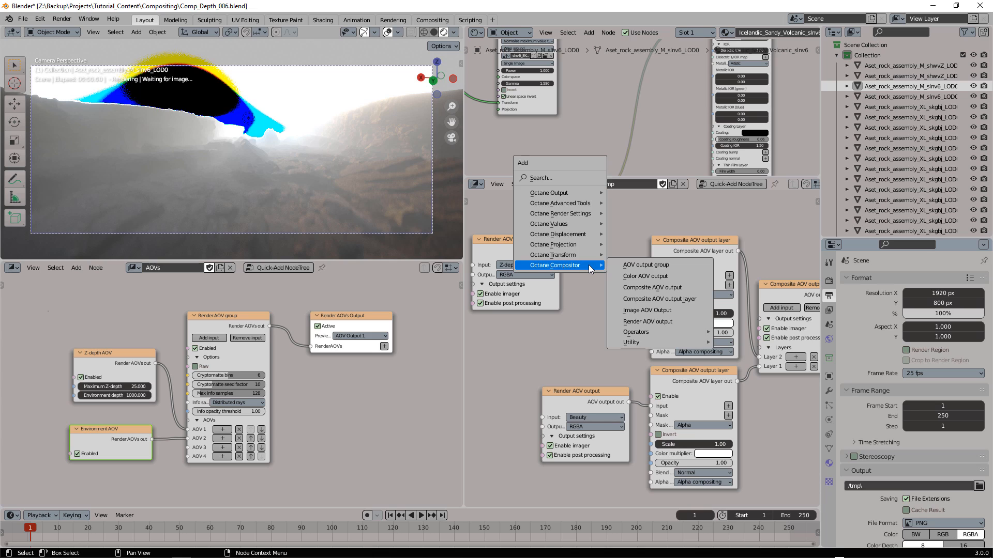
pyautogui.moveTo(635, 332)
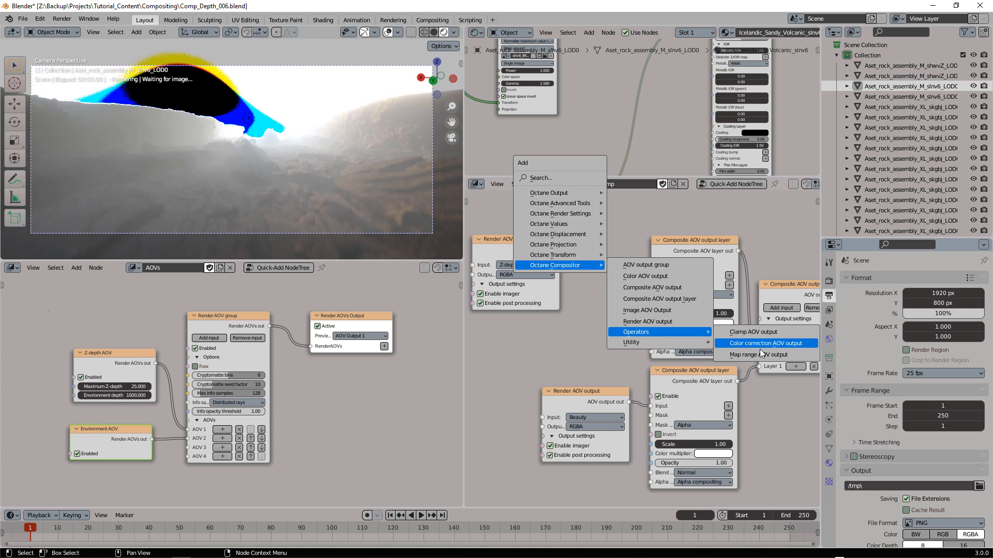
pyautogui.moveTo(765, 355)
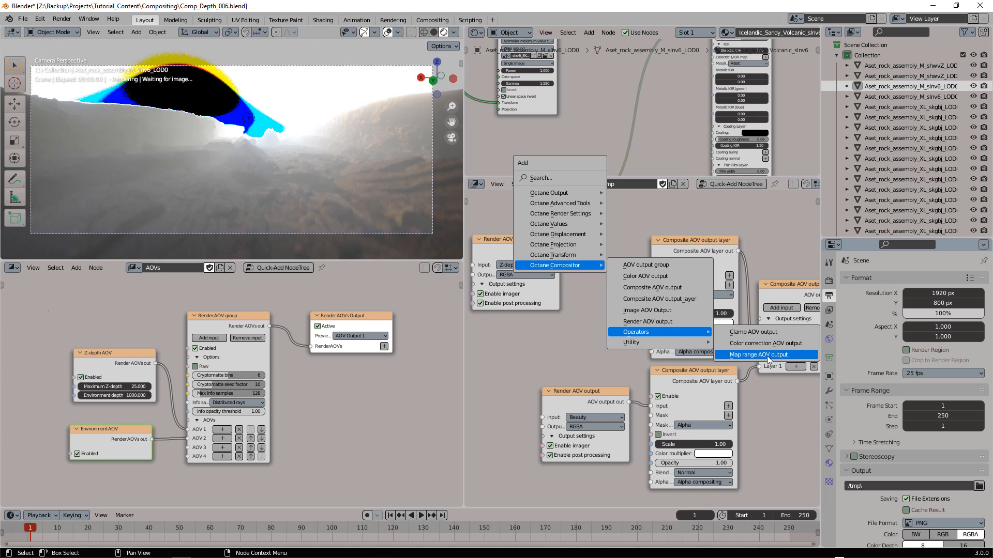
# - Add a Map range AOV output operator after the Z-depth node
pyautogui.click(764, 354)
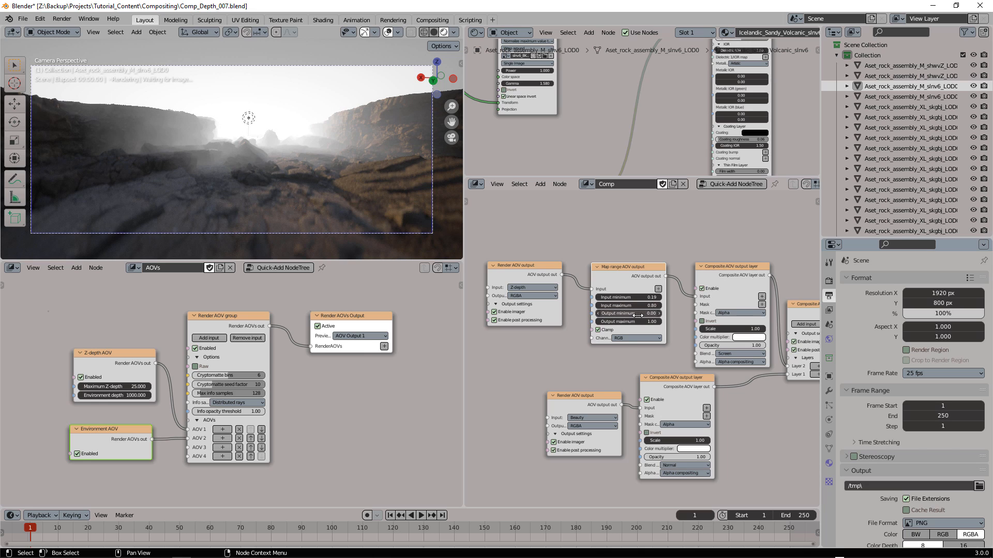
# - Raise Map range Output minimum to 0.06 and adjust the Z-depth layer's settings
pyautogui.moveTo(623, 313); pyautogui.dragTo(636, 314)
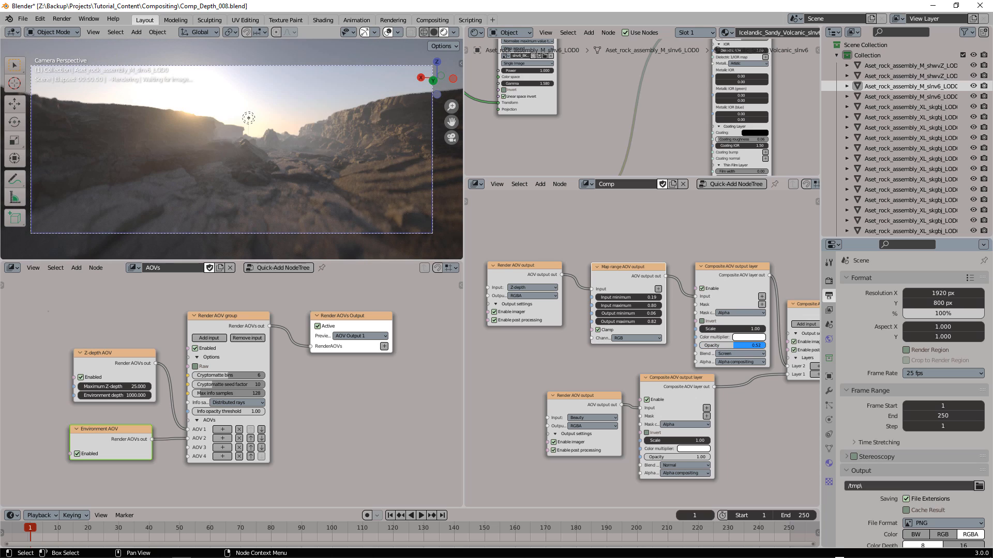
pyautogui.click(751, 345)
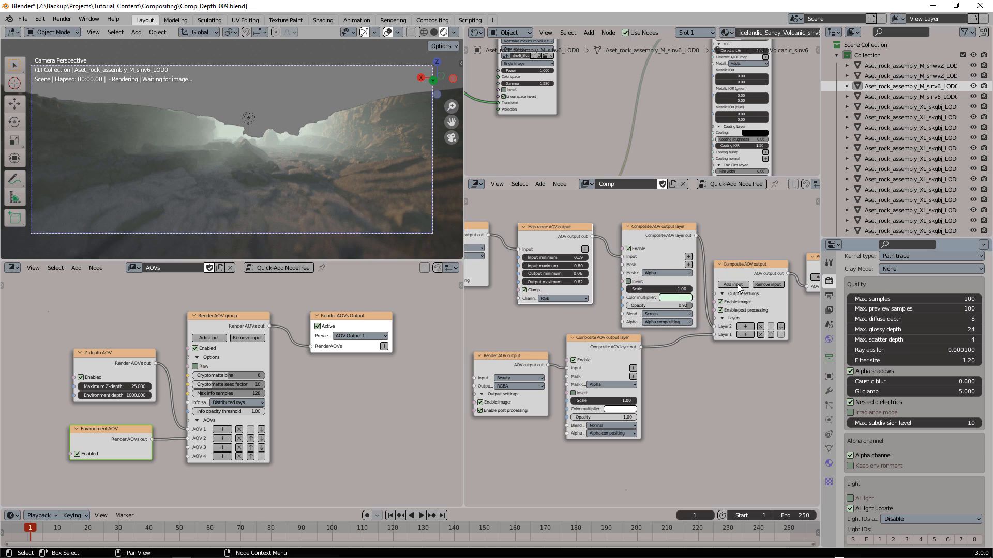
# - Add a third composite layer and switch the second Render AOV output to Environment
pyautogui.click(732, 284)
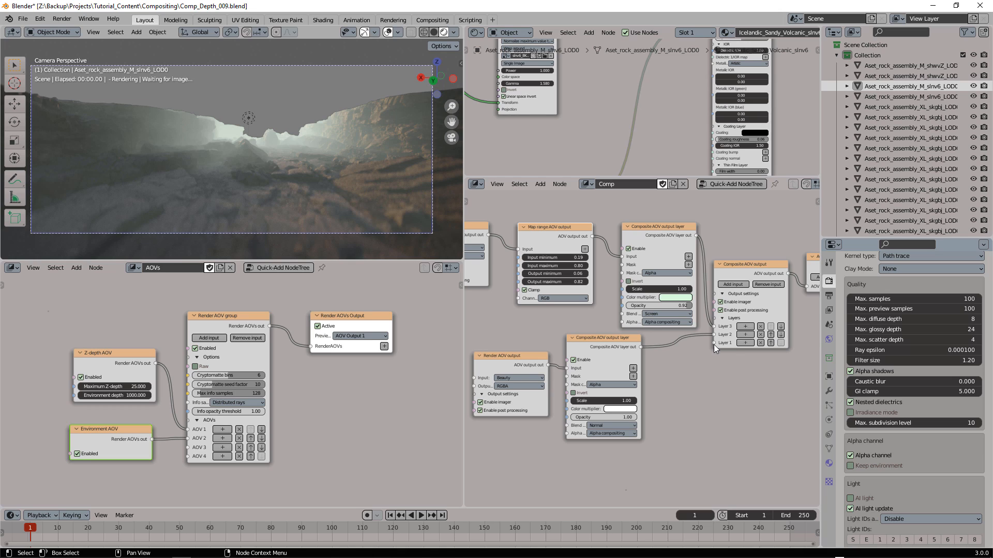
pyautogui.moveTo(706, 421)
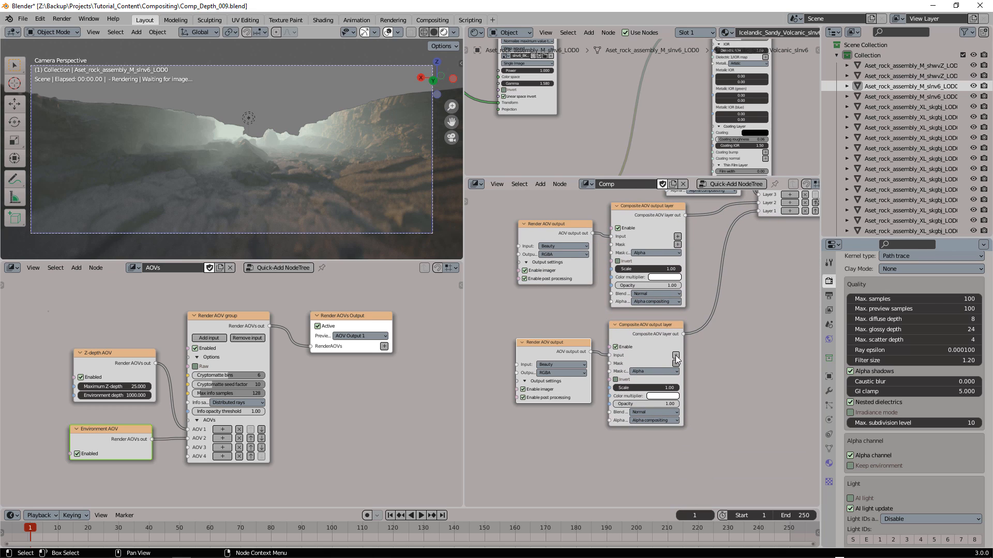
pyautogui.click(560, 364)
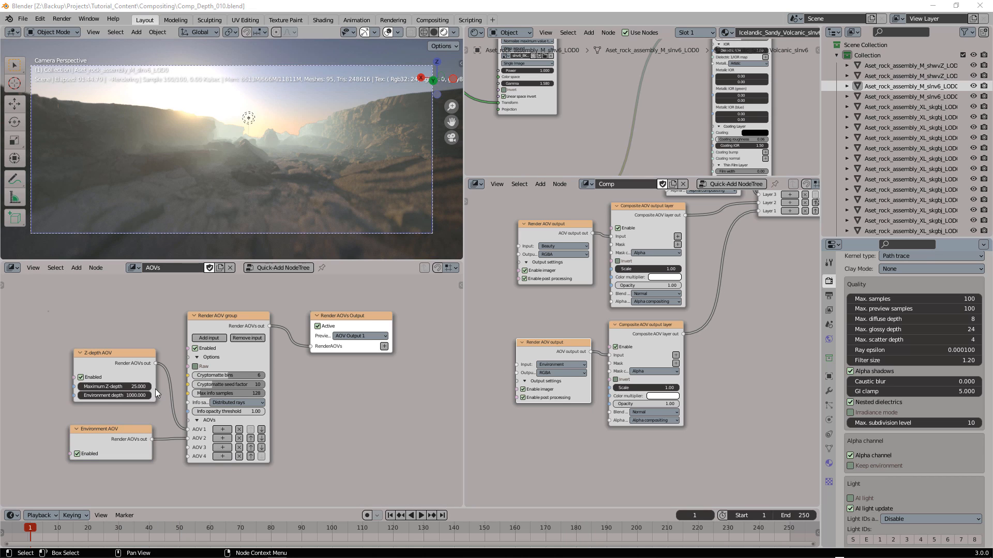
pyautogui.moveTo(304, 100)
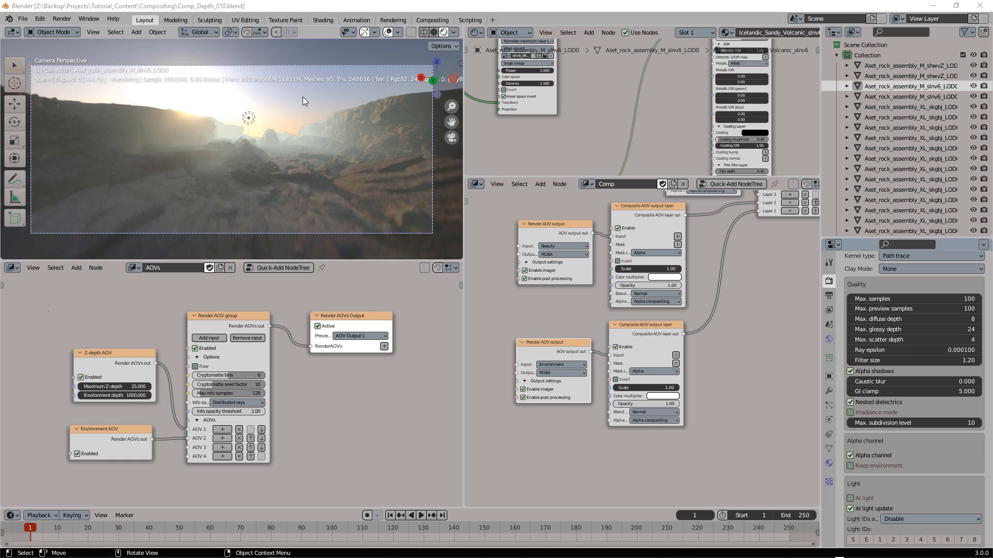
pyautogui.moveTo(311, 102)
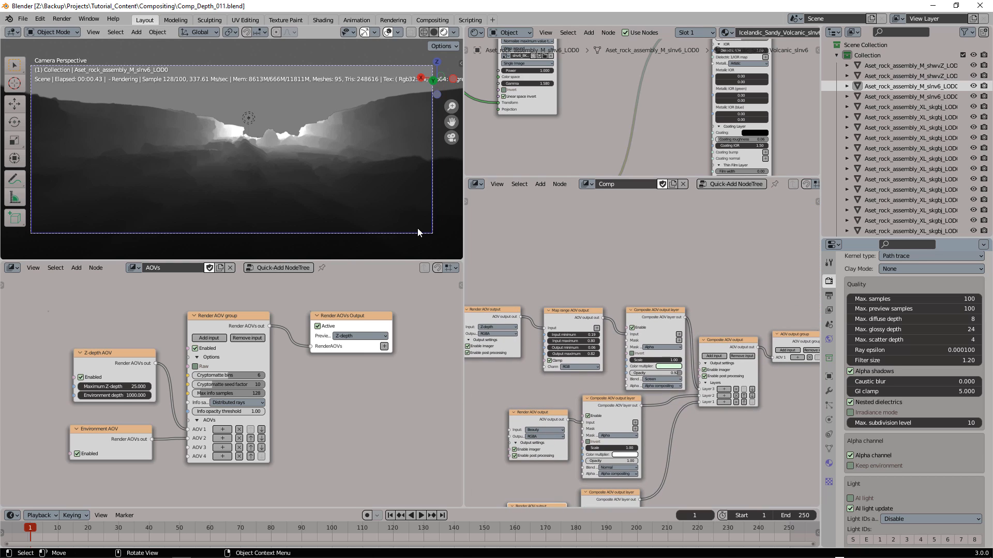
pyautogui.moveTo(296, 105)
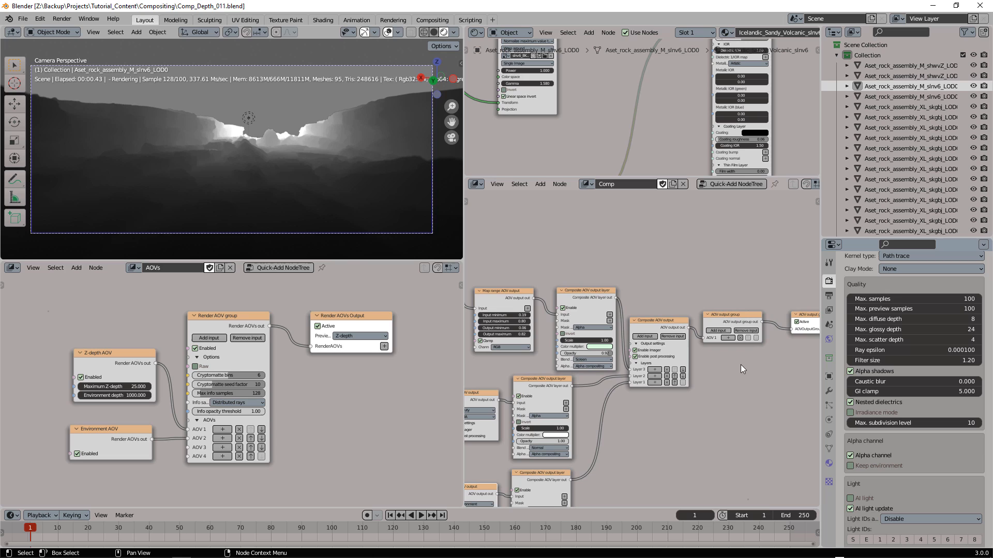
pyautogui.moveTo(613, 279)
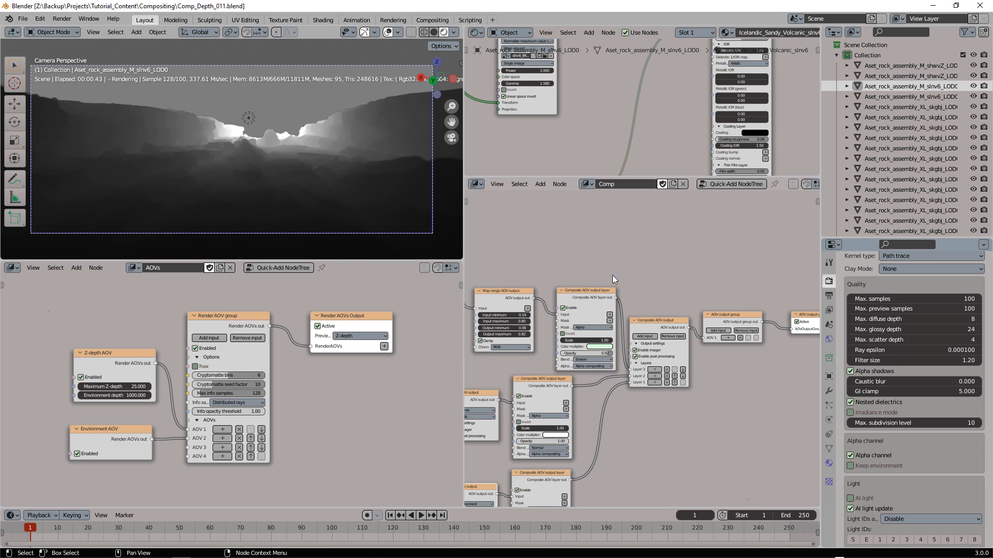
# - Place a new two-layer Composite AOV output node above the Z-depth remap chain
pyautogui.click(658, 319)
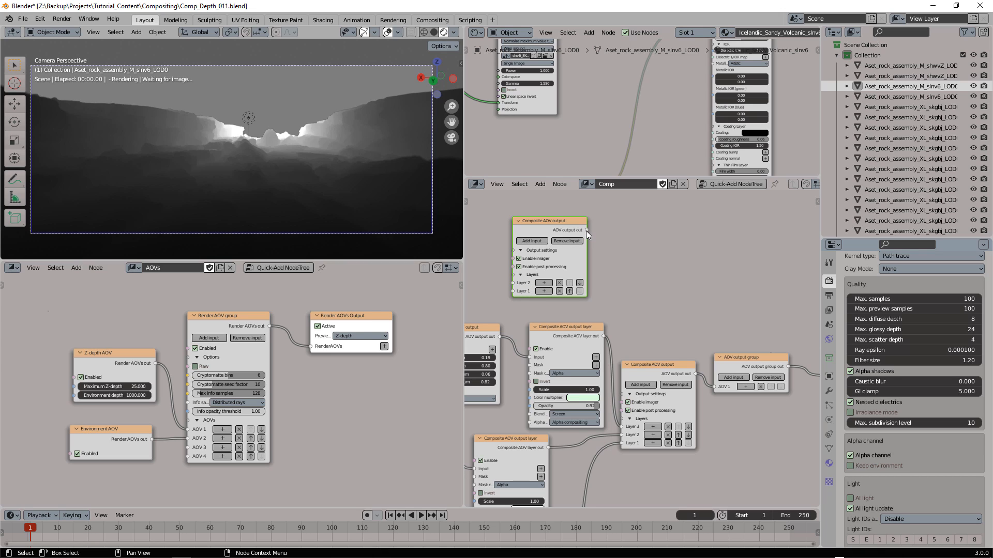
pyautogui.moveTo(604, 239)
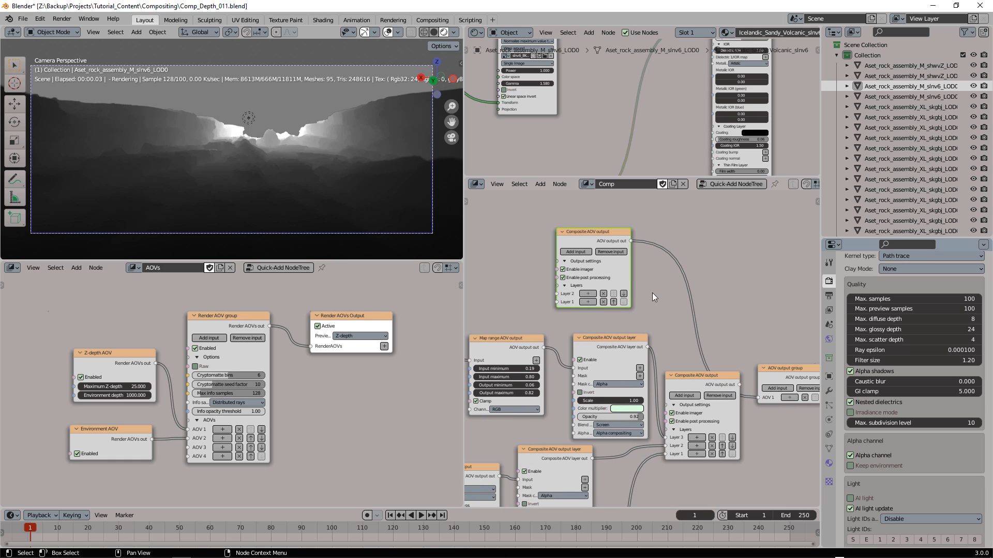
pyautogui.moveTo(576, 212)
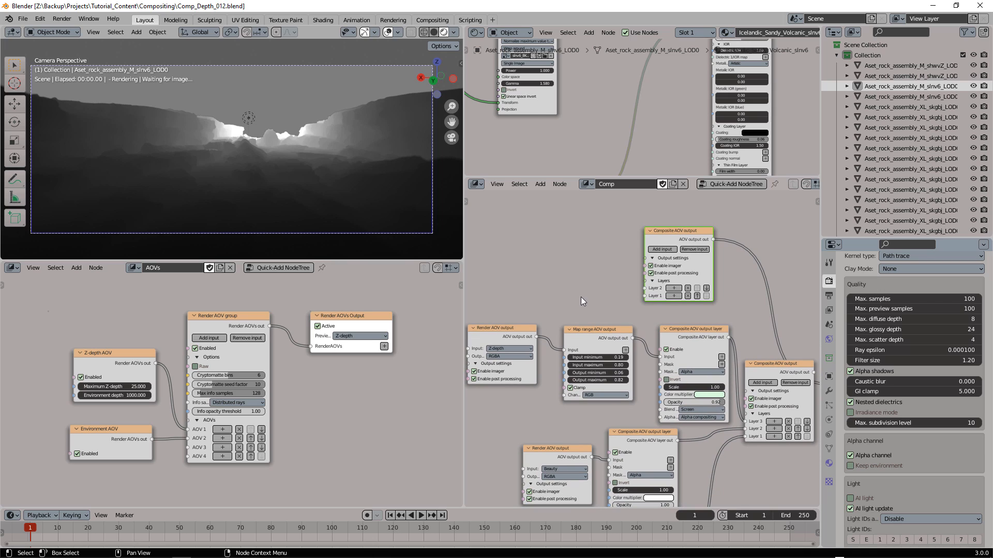
# - Feed the duplicated Z-depth map range layer into the second composite and preview AOV Output 1
pyautogui.click(502, 328)
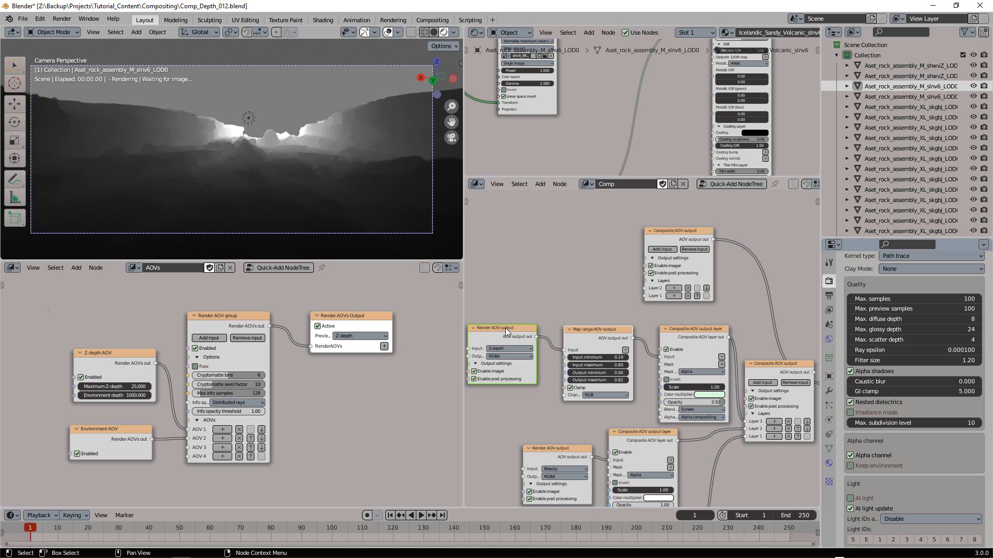
pyautogui.moveTo(665, 361)
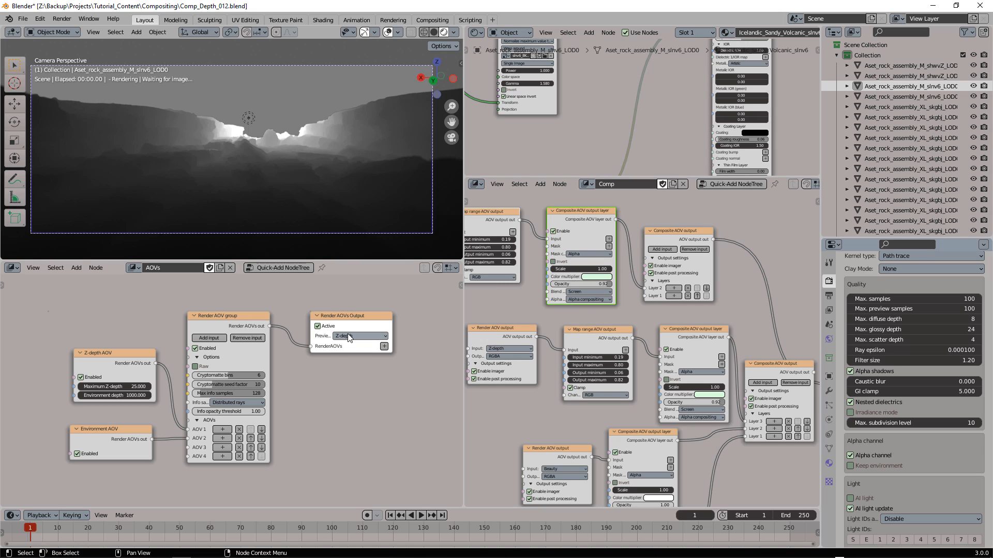
pyautogui.click(359, 336)
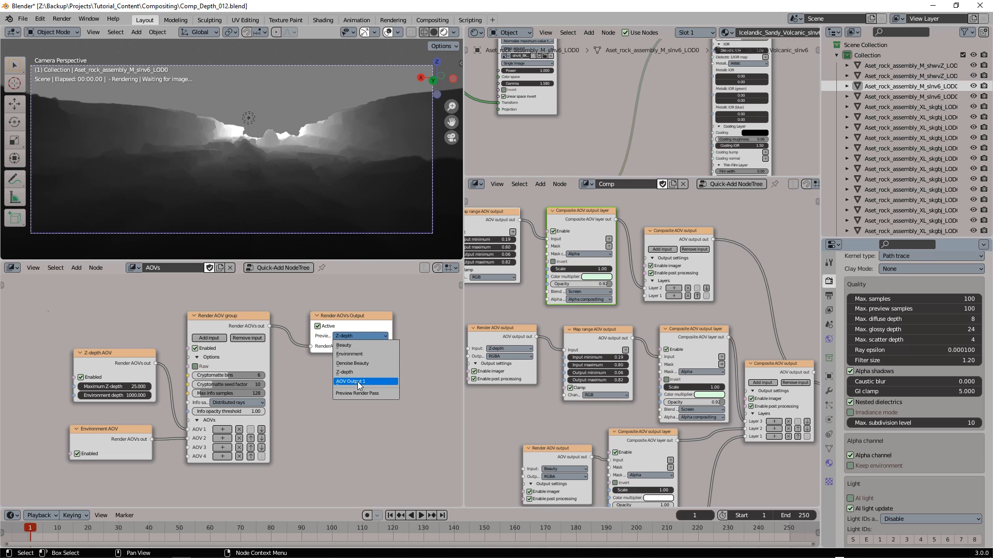
pyautogui.click(358, 381)
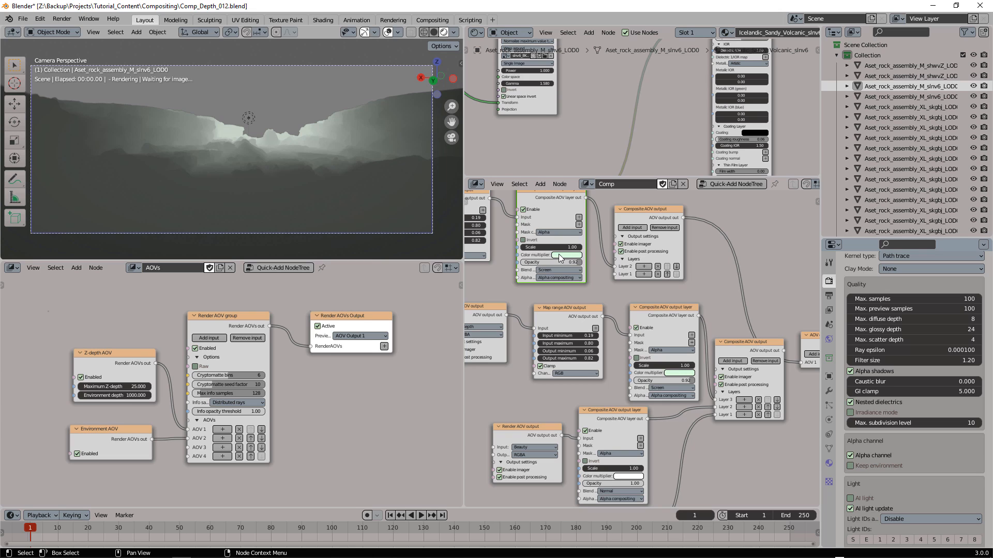
pyautogui.click(567, 254)
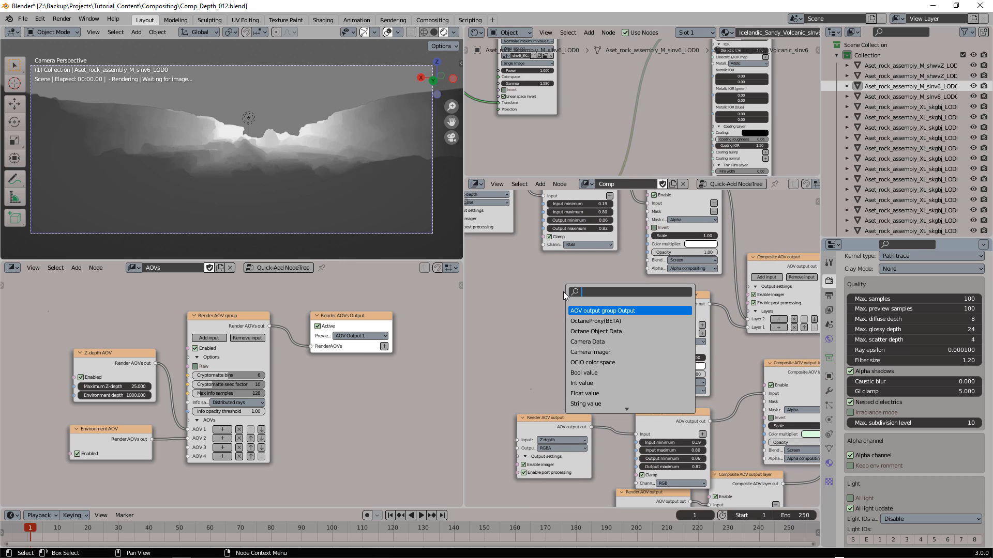
# - Add a Color AOV output as a background layer and set the depth layer's blend to Normal
pyautogui.write('colo')
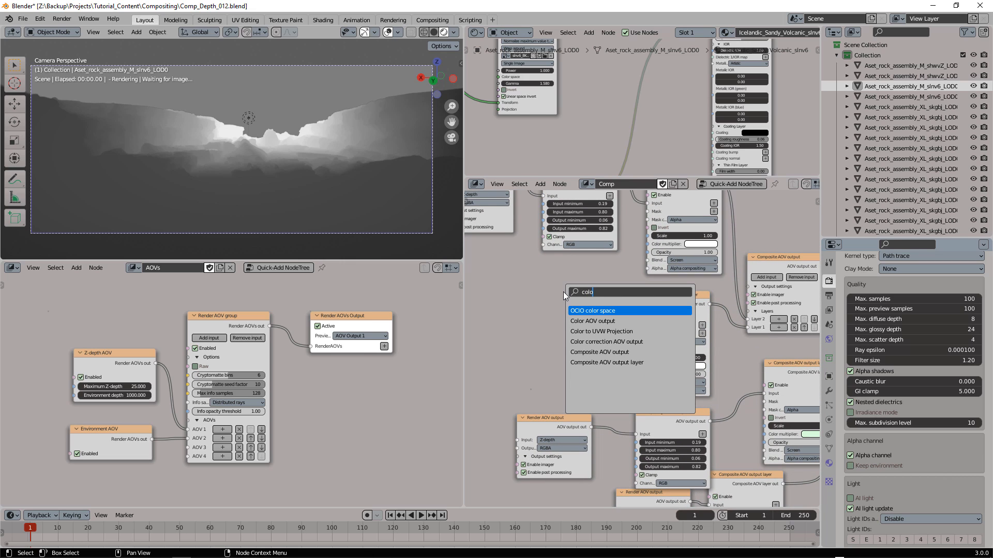
pyautogui.click(592, 321)
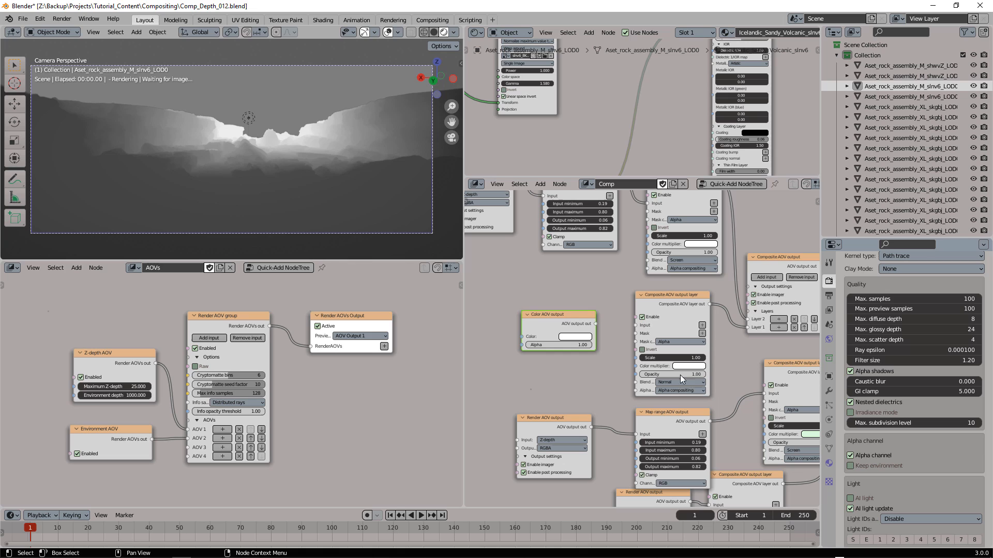
pyautogui.moveTo(628, 261)
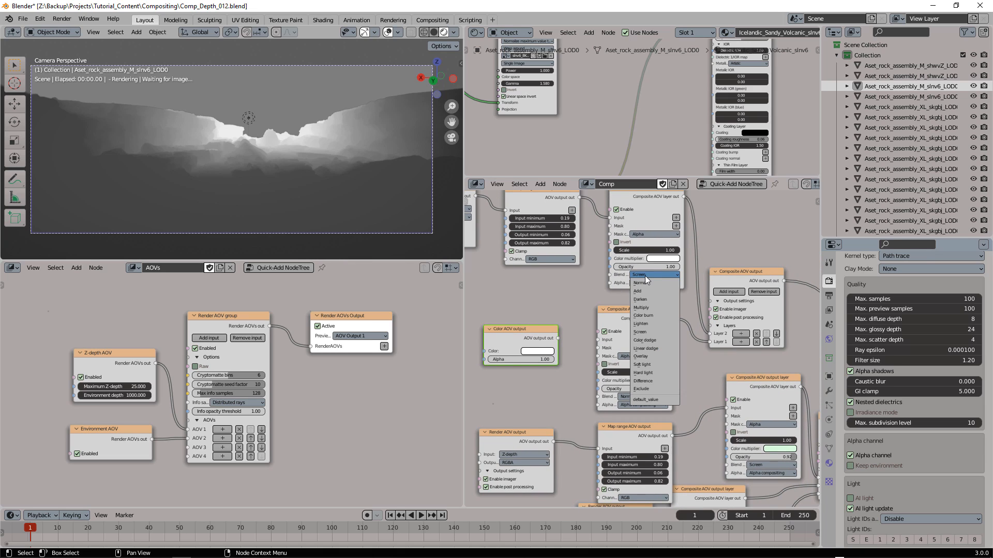
pyautogui.click(641, 282)
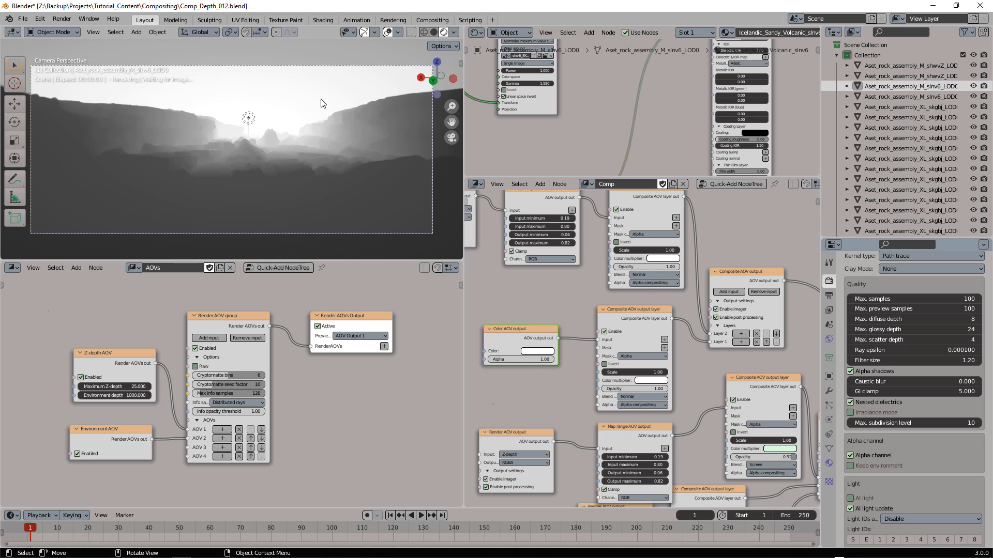
pyautogui.moveTo(321, 189)
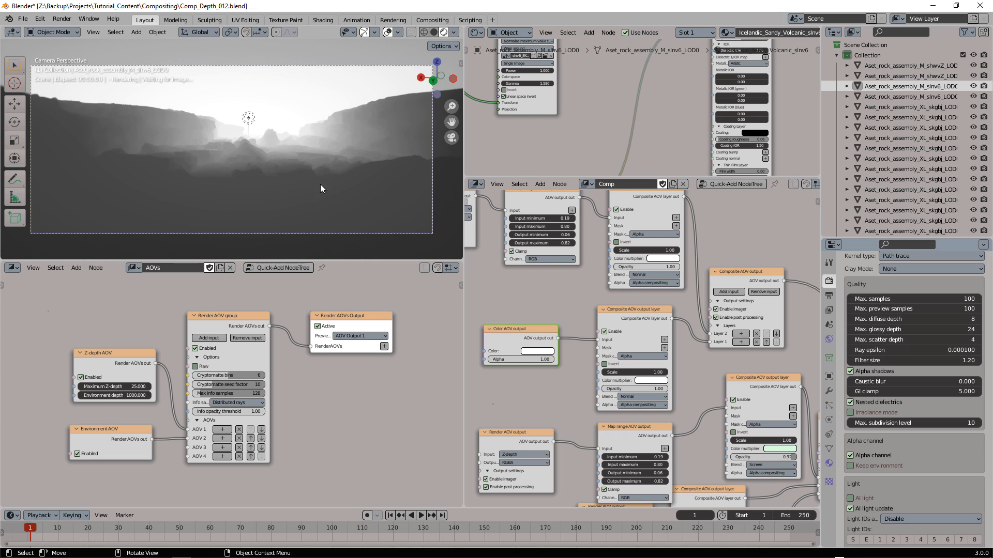
pyautogui.moveTo(359, 160)
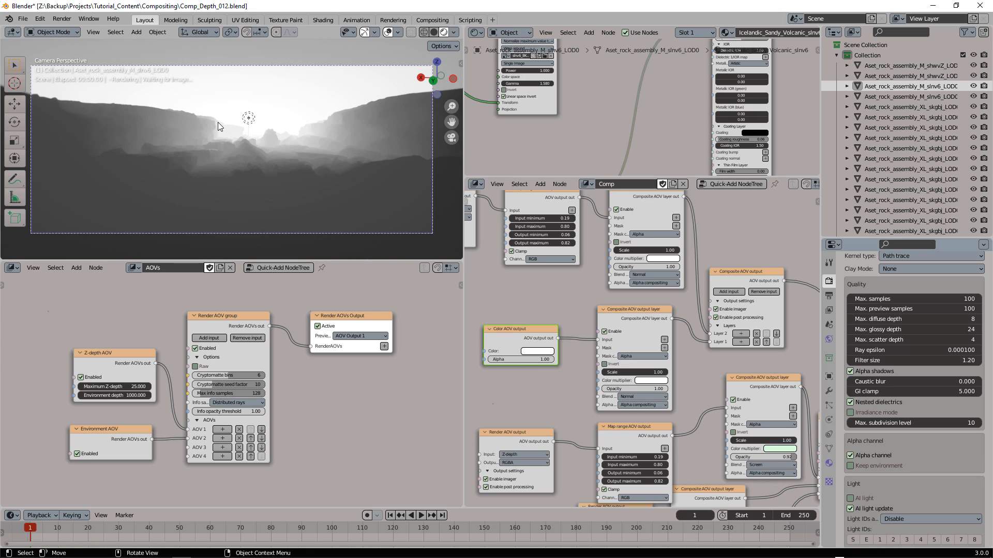
pyautogui.moveTo(326, 173)
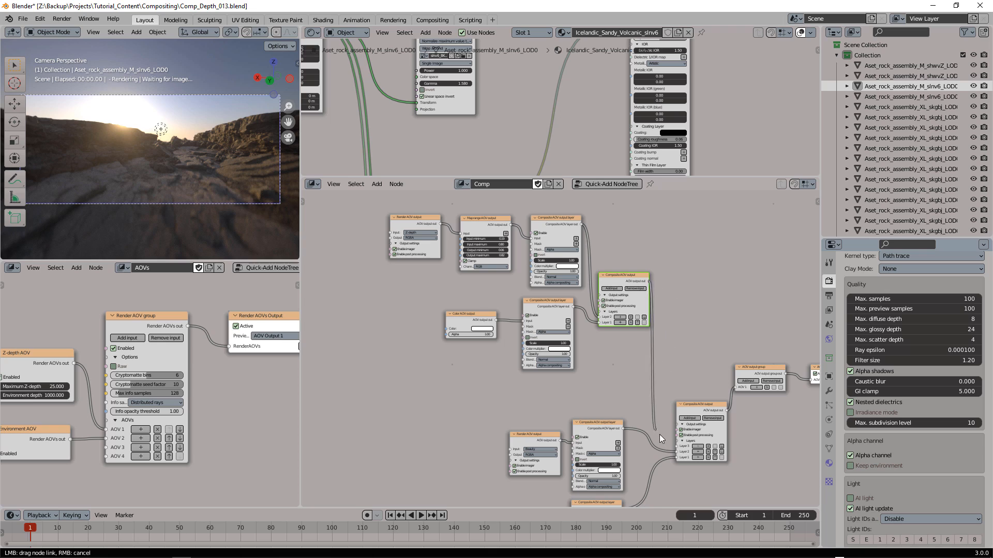
# - Link the fog precomposite into the main composite with Screen blending and opacity below 1
pyautogui.moveTo(645, 282); pyautogui.dragTo(672, 441)
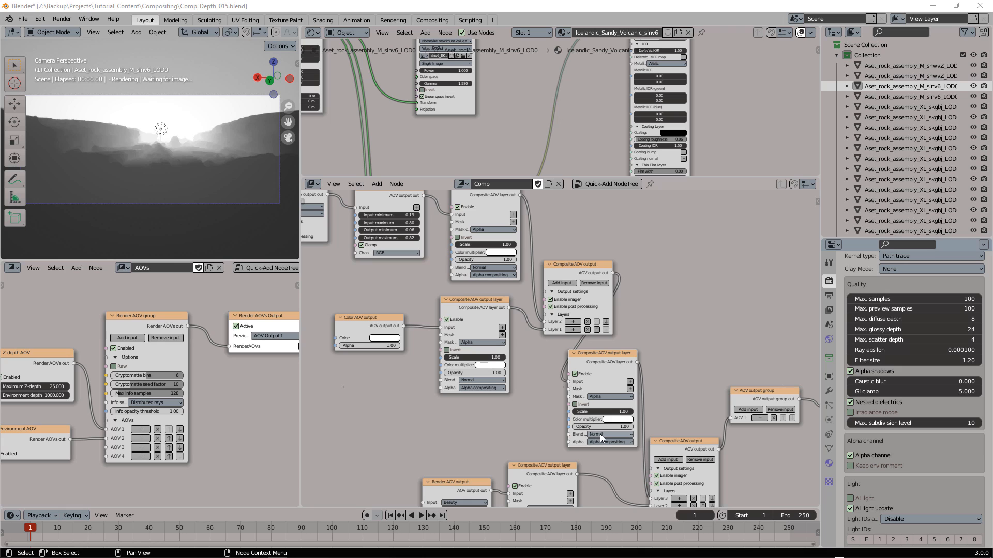
pyautogui.click(609, 434)
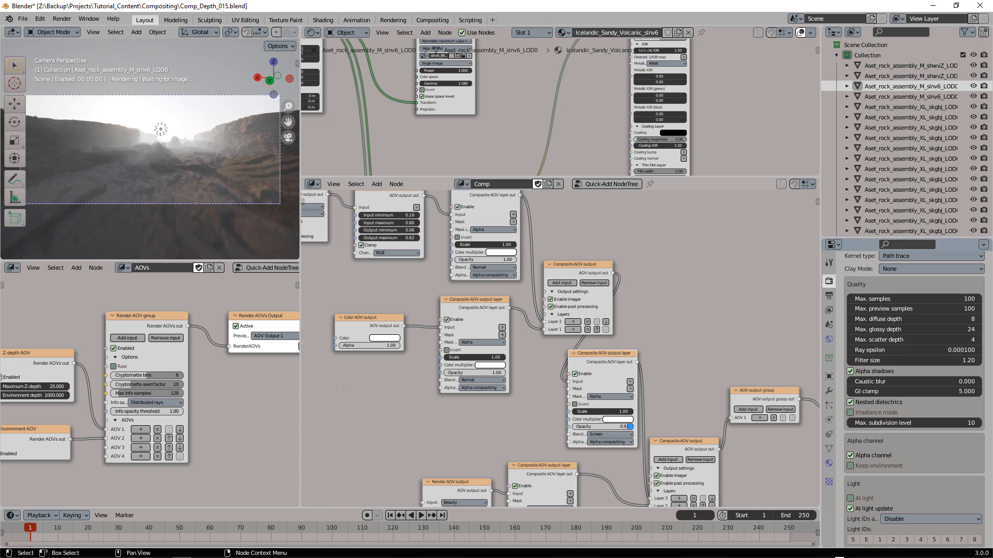
pyautogui.moveTo(620, 426); pyautogui.dragTo(608, 426)
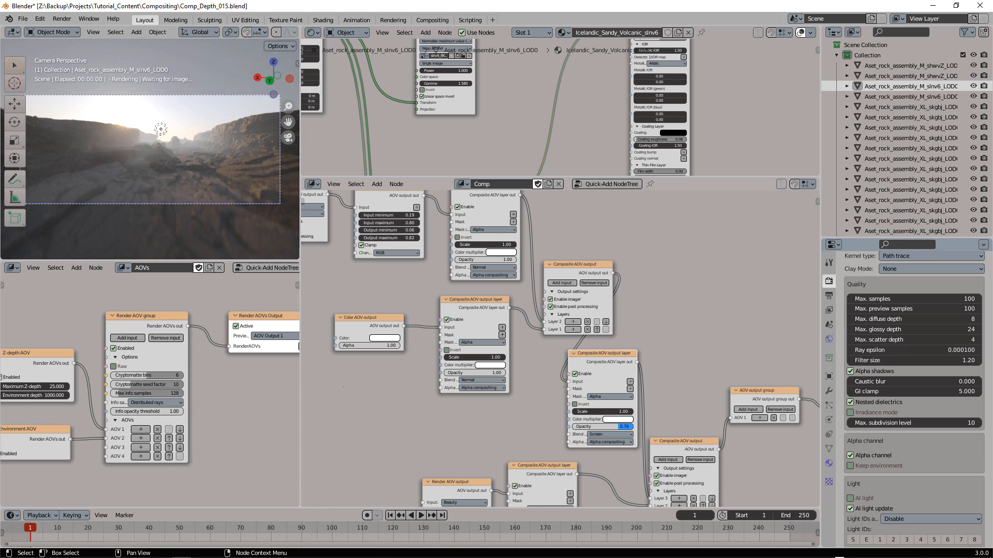